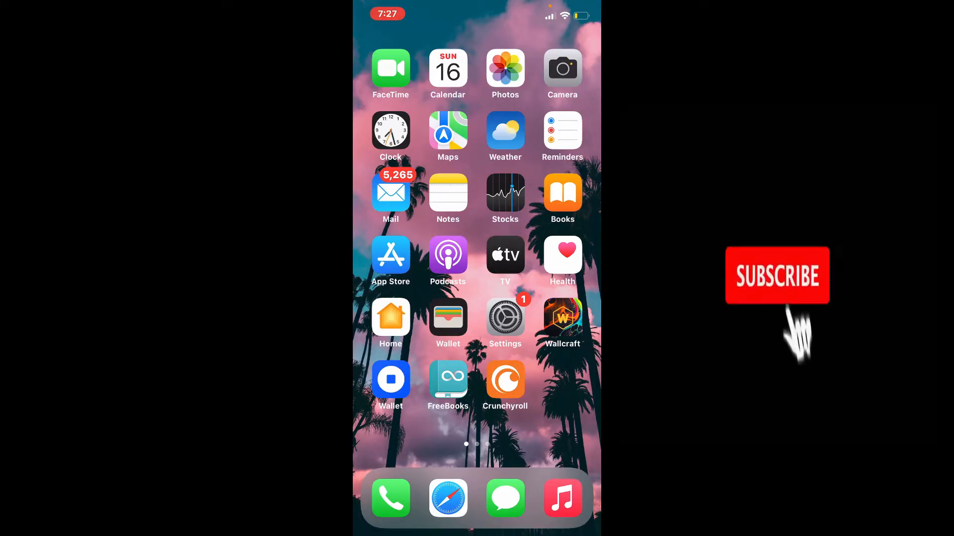
Launch the App Store and search for 'axis bank'.
click(777, 275)
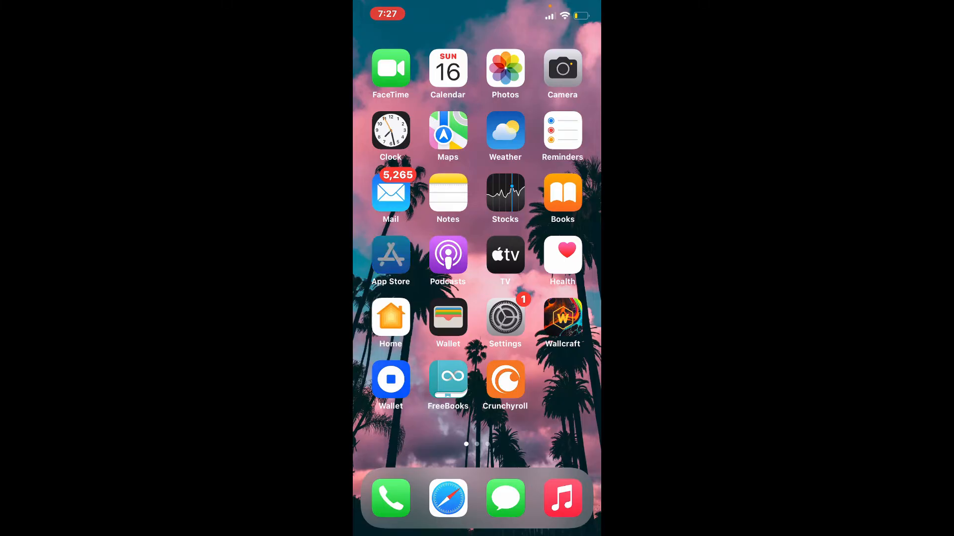
click(391, 255)
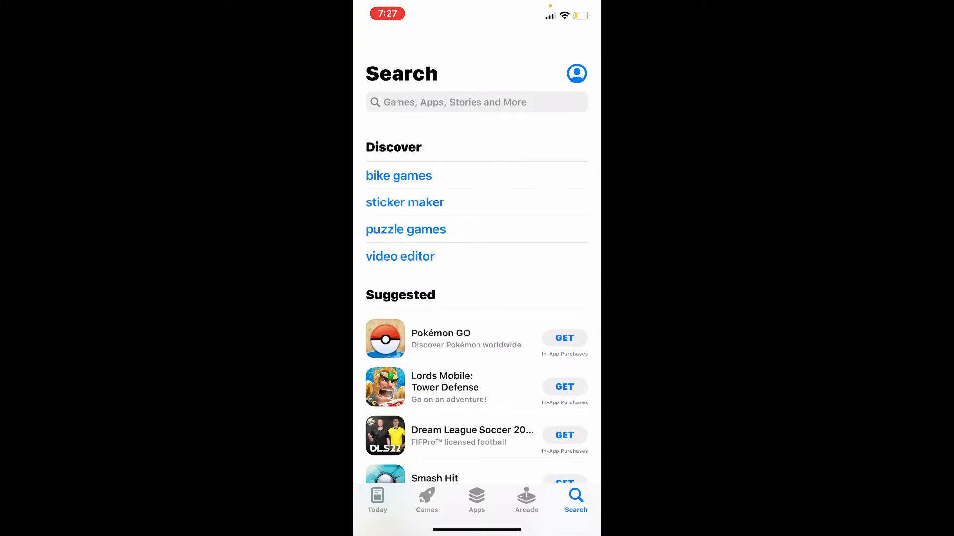
click(476, 101)
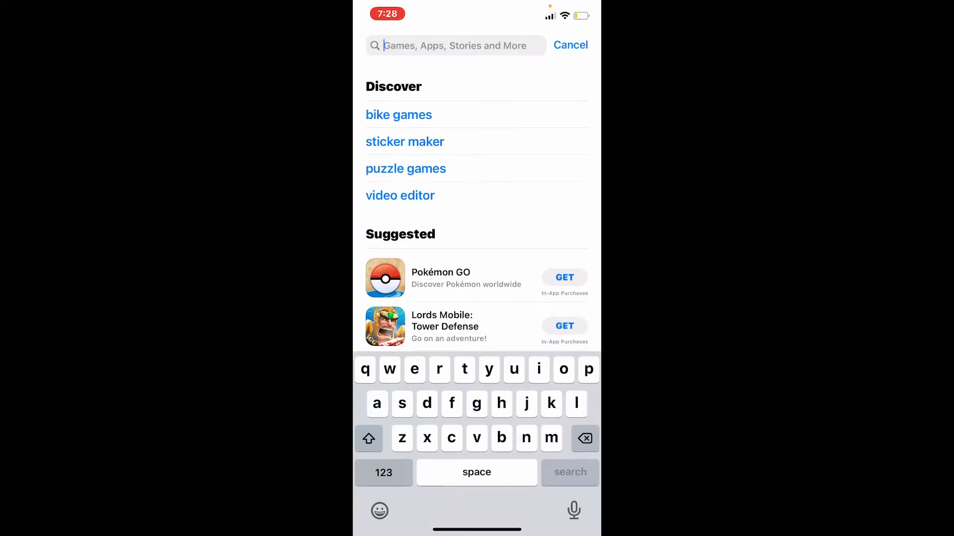
text(axis bank)
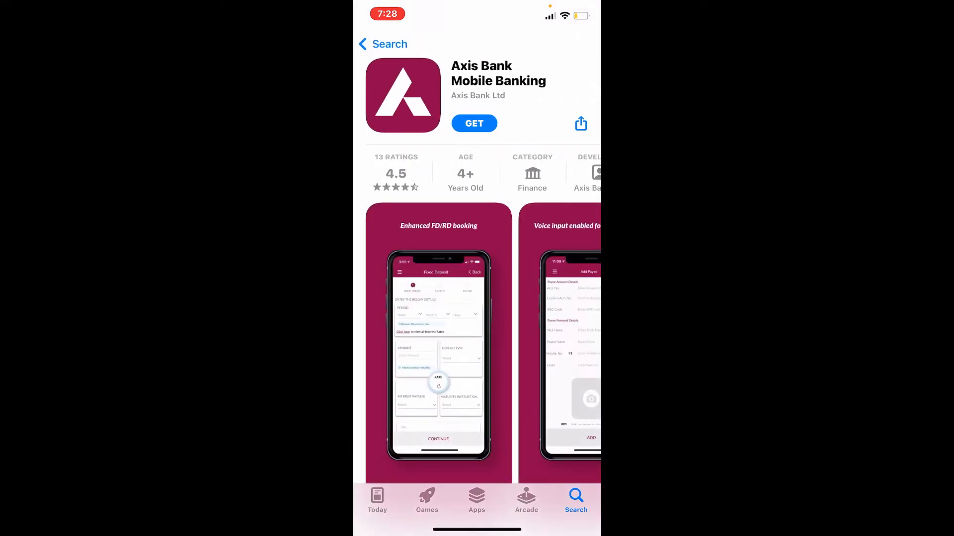
scroll(down, 3)
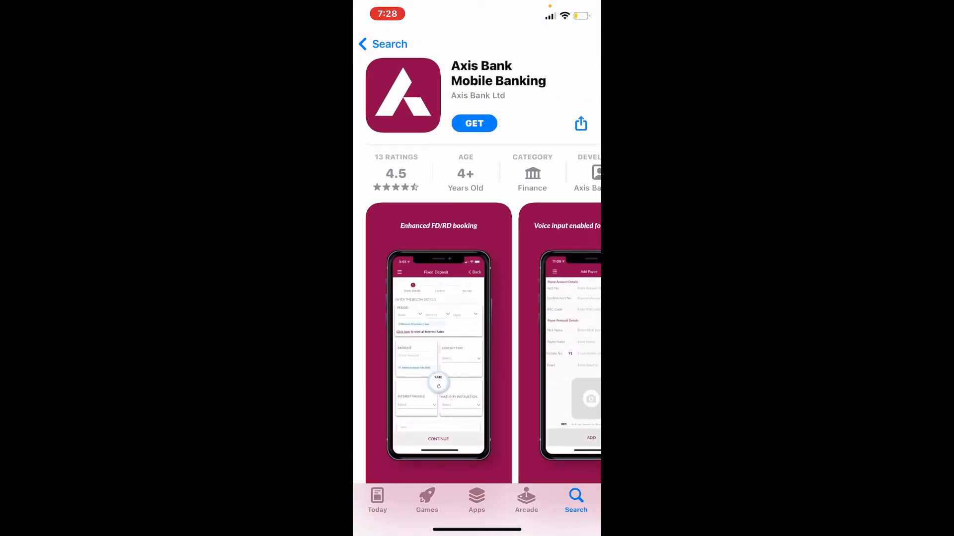
Get Axis Bank Mobile Banking and confirm Install on the sheet.
click(474, 123)
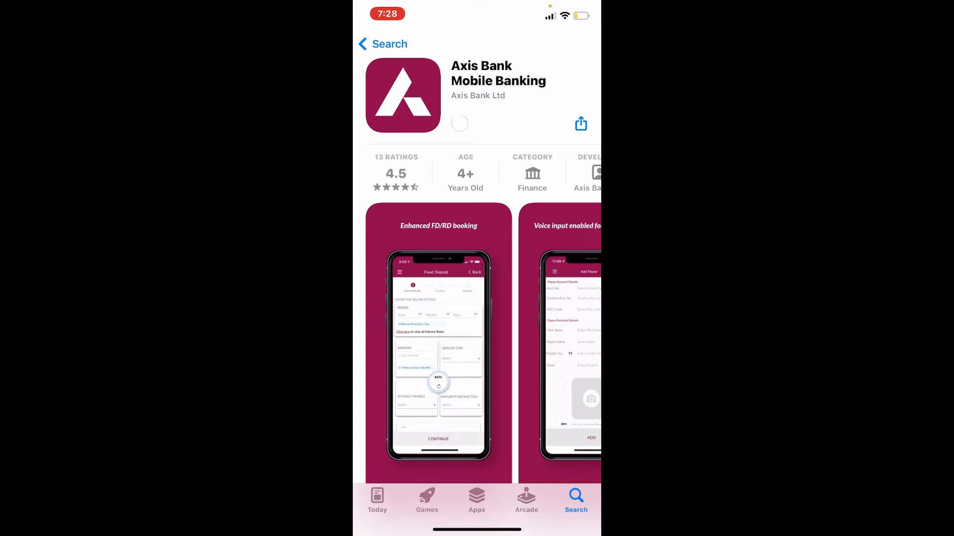
click(459, 124)
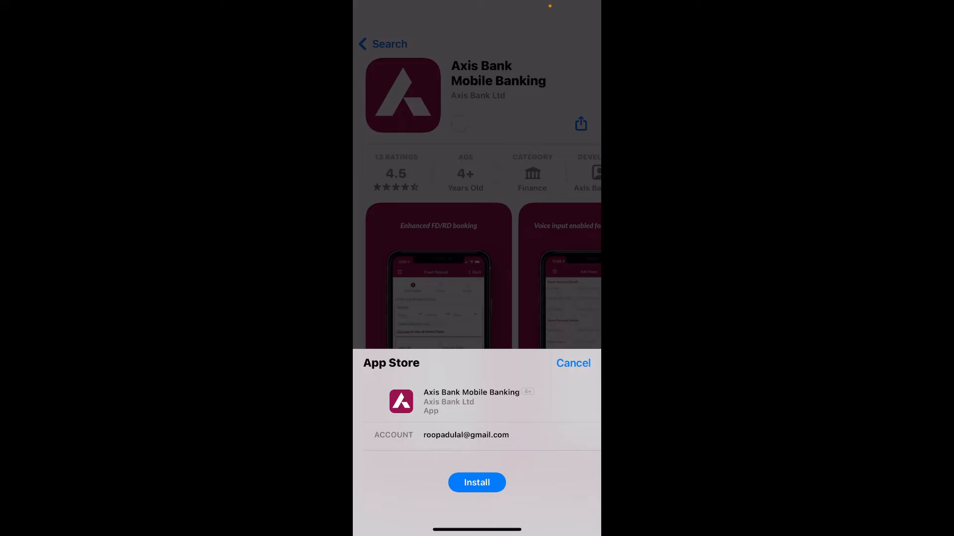
click(476, 482)
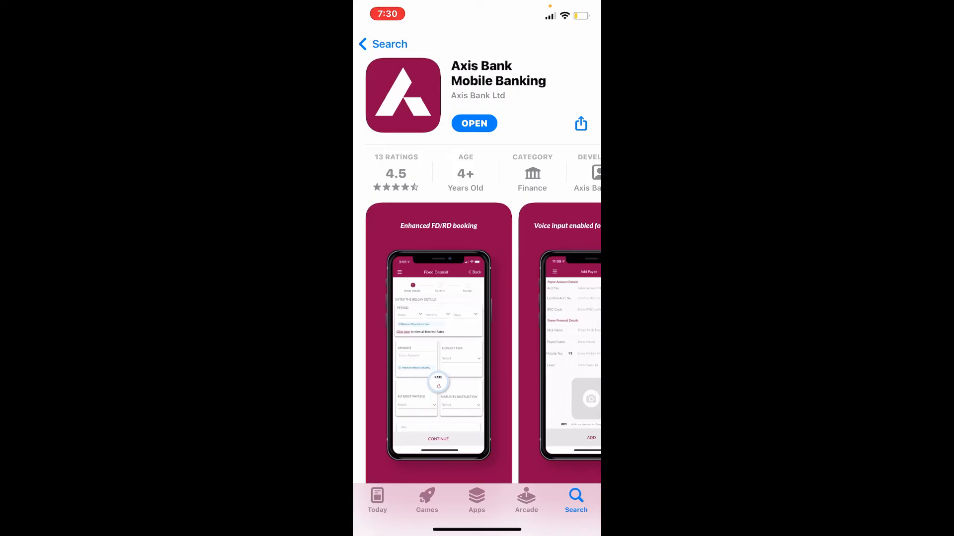
Go home and place the Axis Mobile icon beside Crunchyroll, then tap Done.
click(474, 123)
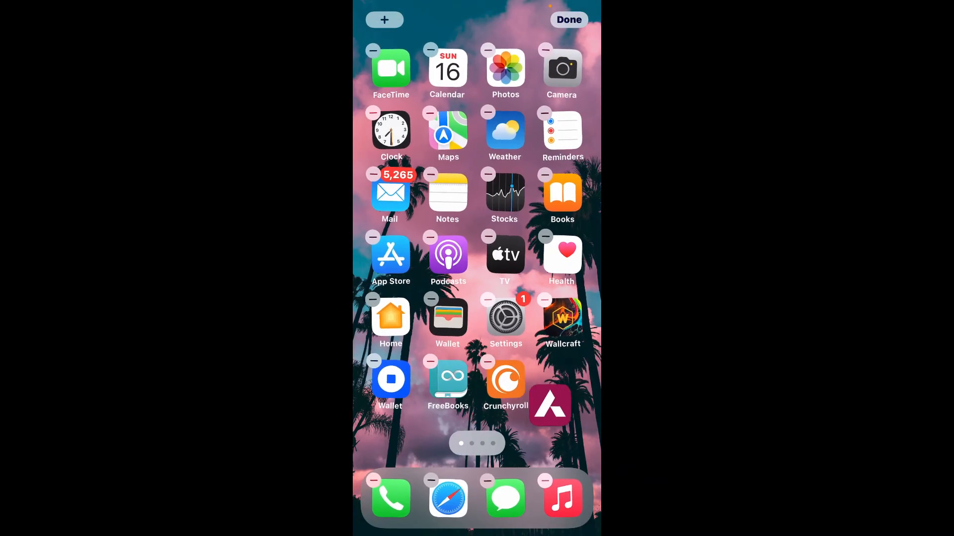
click(568, 20)
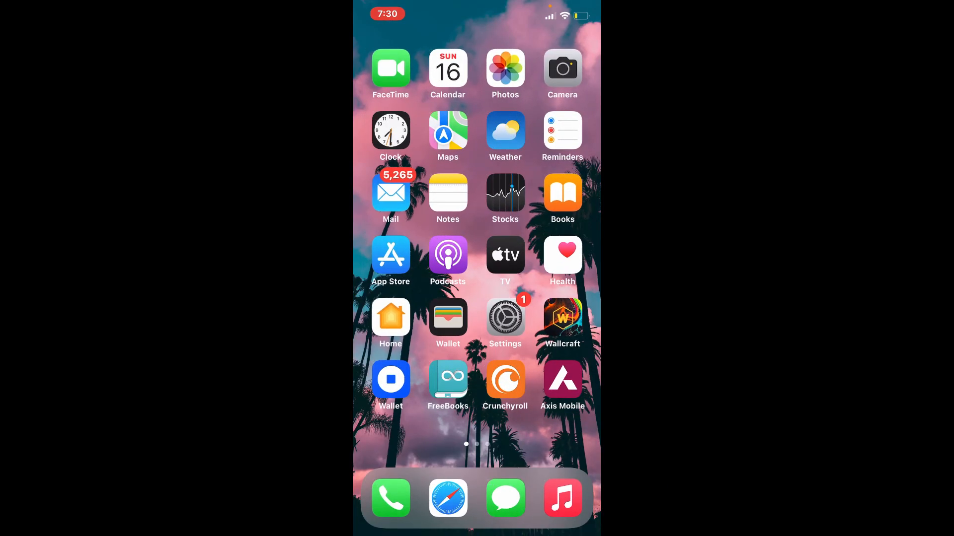